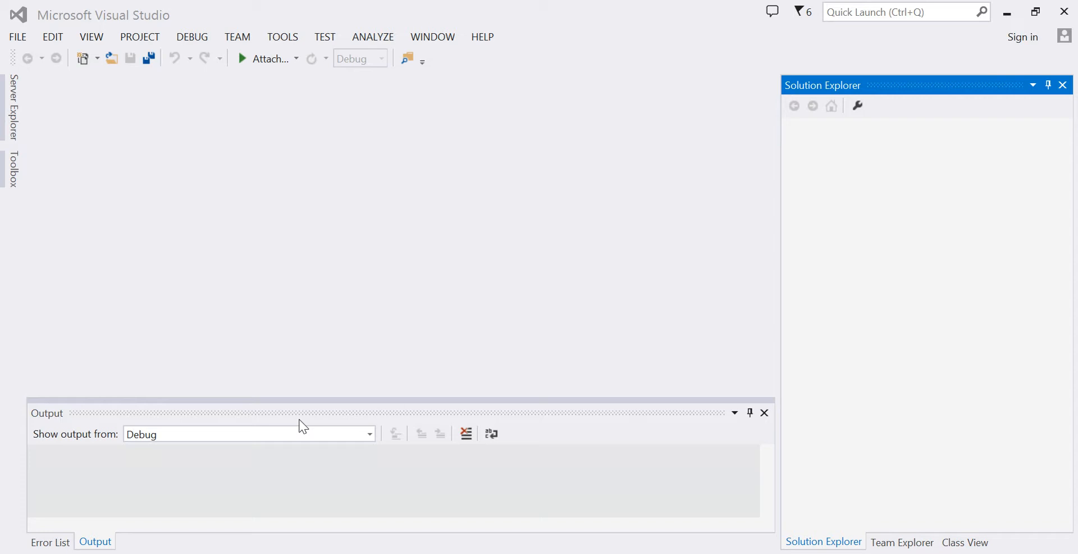
{"action": "mouse_move", "coordinate": [10, 106]}
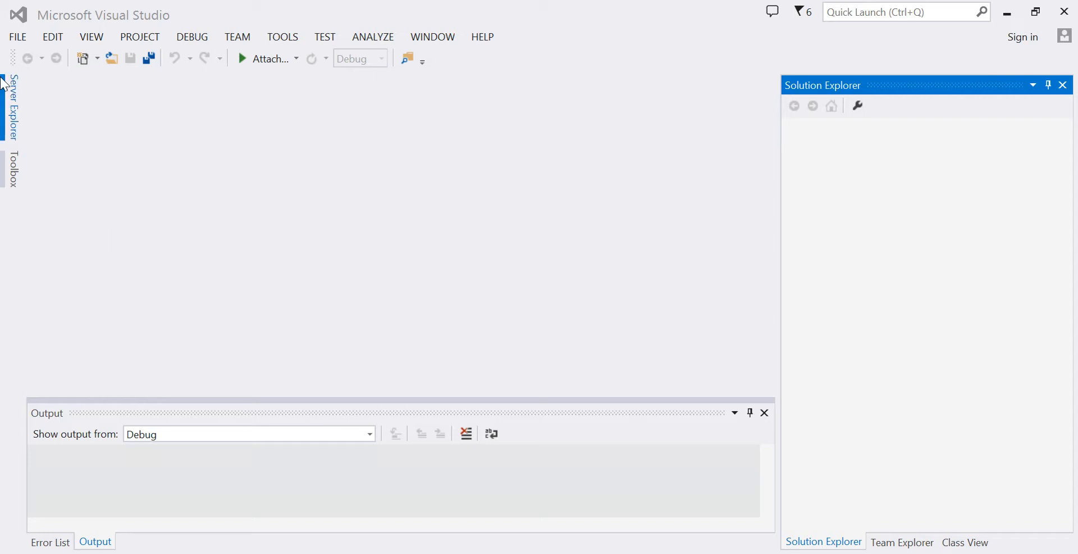
Open the FILE menu to reach the New project, web site and file options.
{"action": "left_click", "coordinate": [17, 37]}
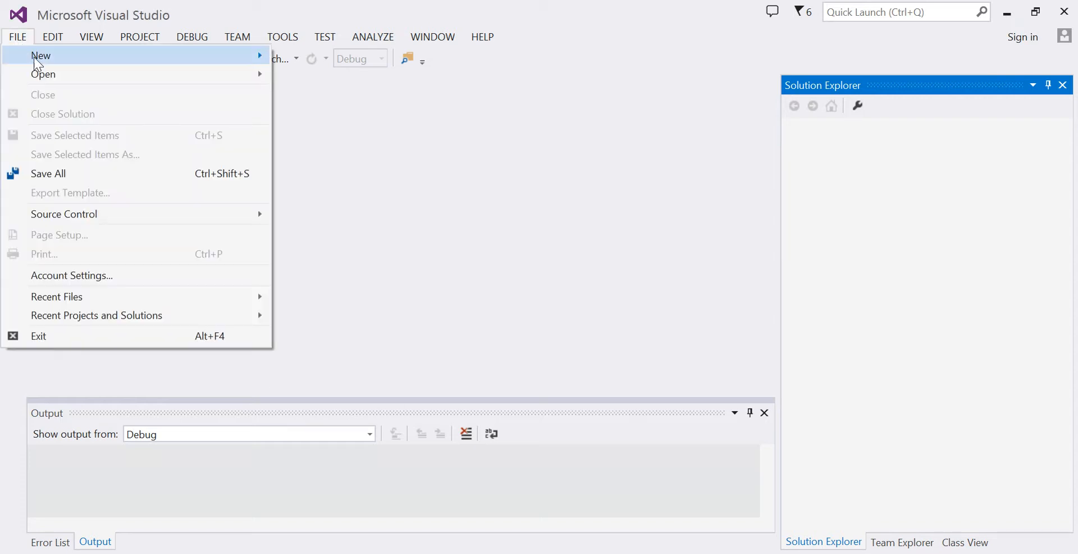
{"action": "mouse_move", "coordinate": [41, 55]}
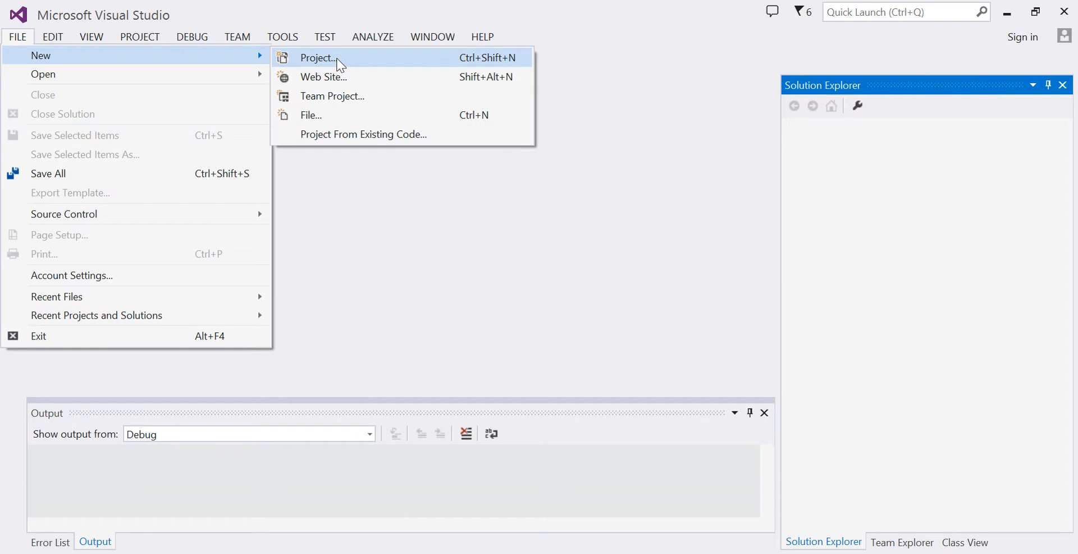
{"action": "mouse_move", "coordinate": [355, 65]}
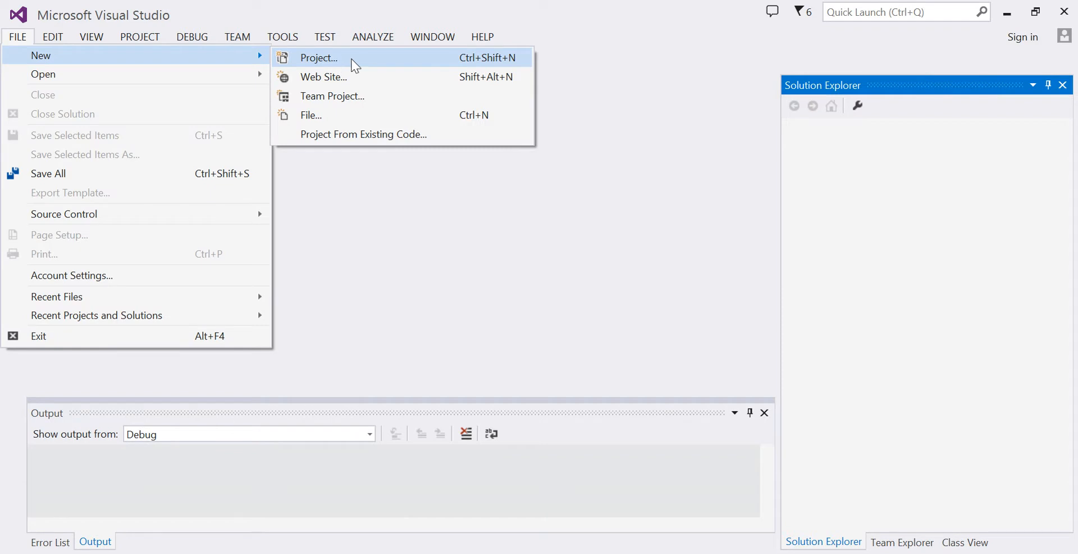
Create WebApplication5 from the Visual Basic ASP.NET Web Application template with the Empty option.
{"action": "left_click", "coordinate": [318, 57]}
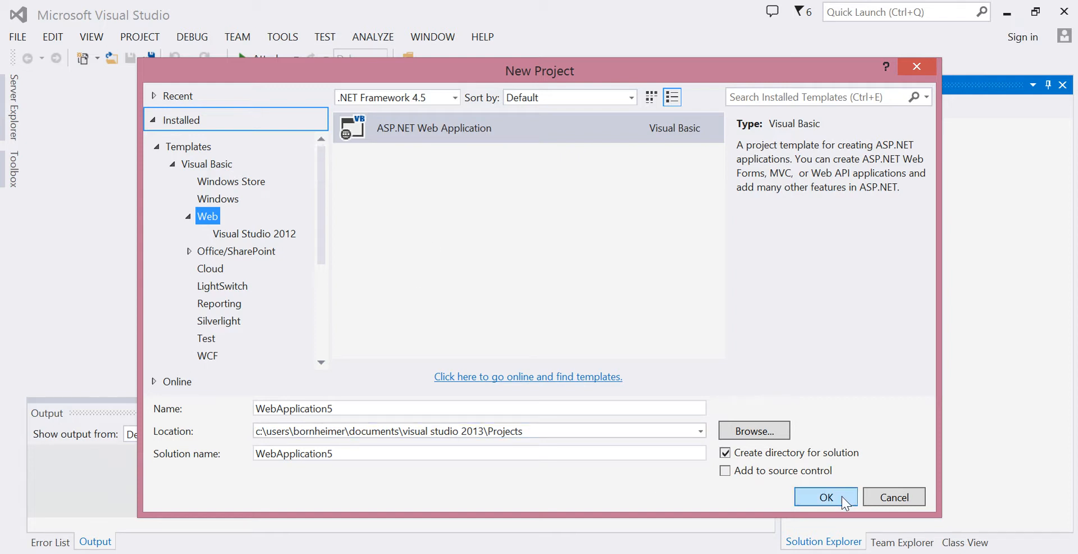
{"action": "left_click", "coordinate": [826, 496]}
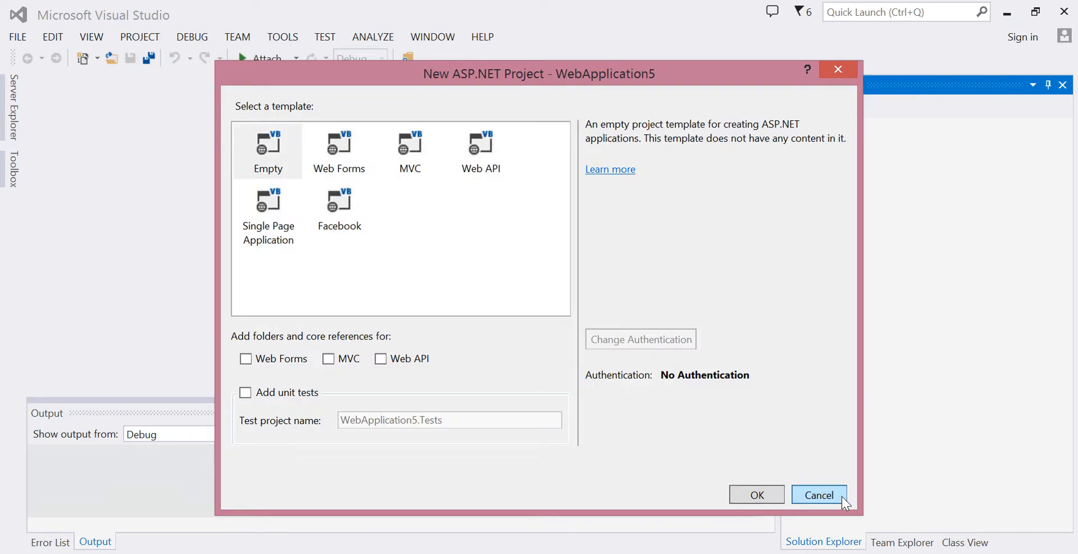
{"action": "mouse_move", "coordinate": [843, 502]}
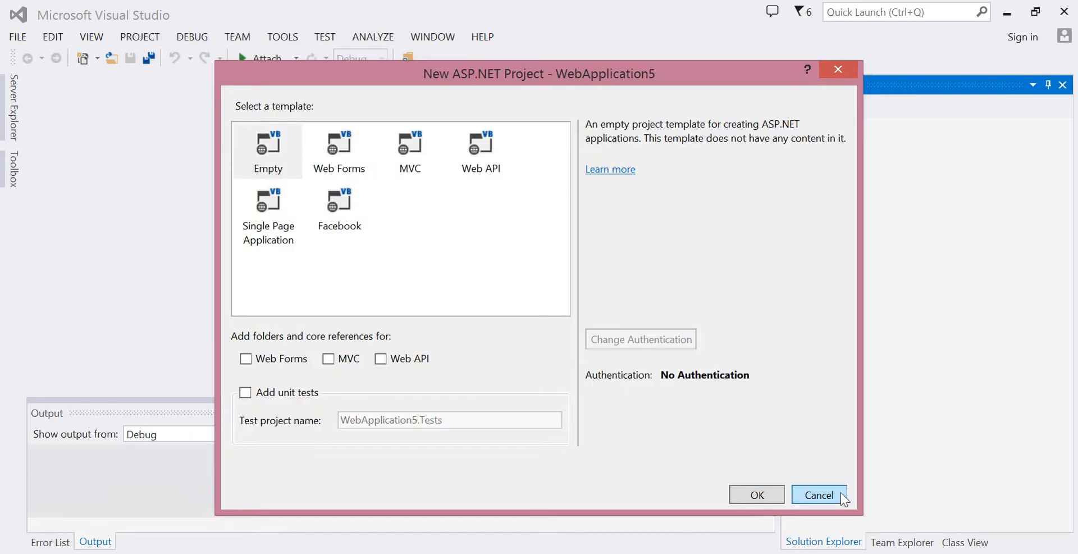
{"action": "left_click", "coordinate": [757, 495]}
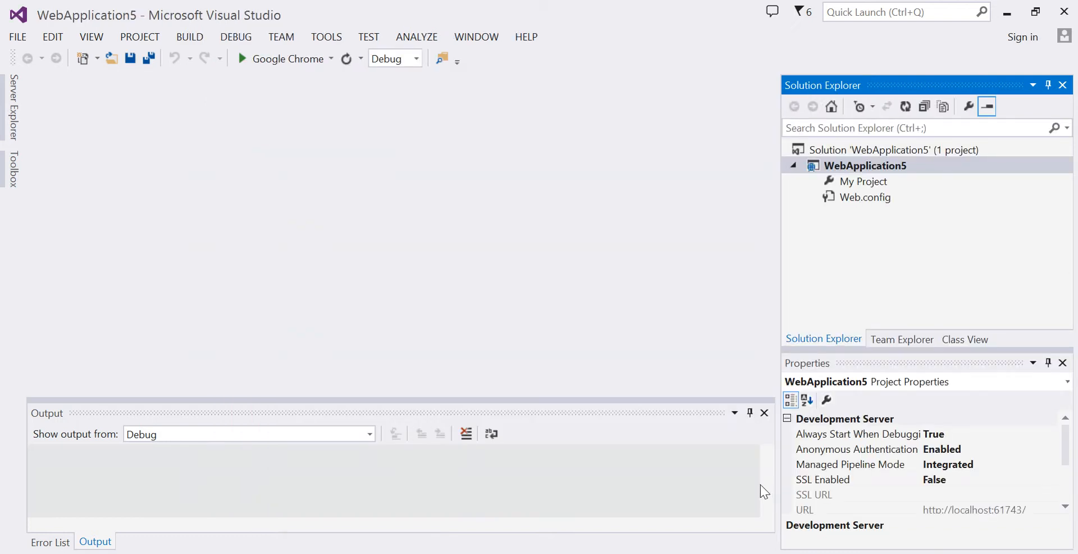
{"action": "mouse_move", "coordinate": [871, 290]}
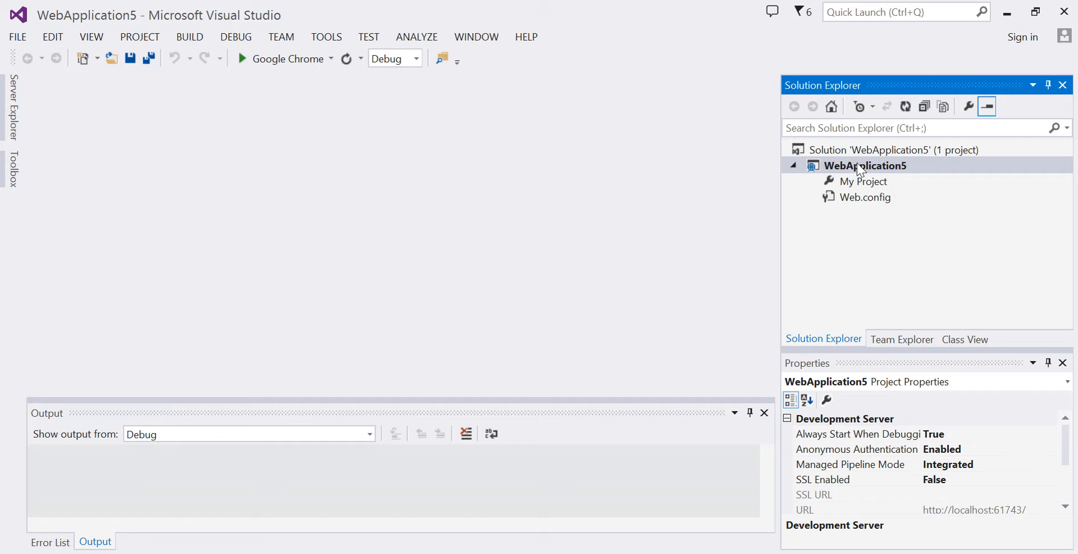
Add a new Web Form item named Default.aspx to the WebApplication5 project.
{"action": "right_click", "coordinate": [865, 165]}
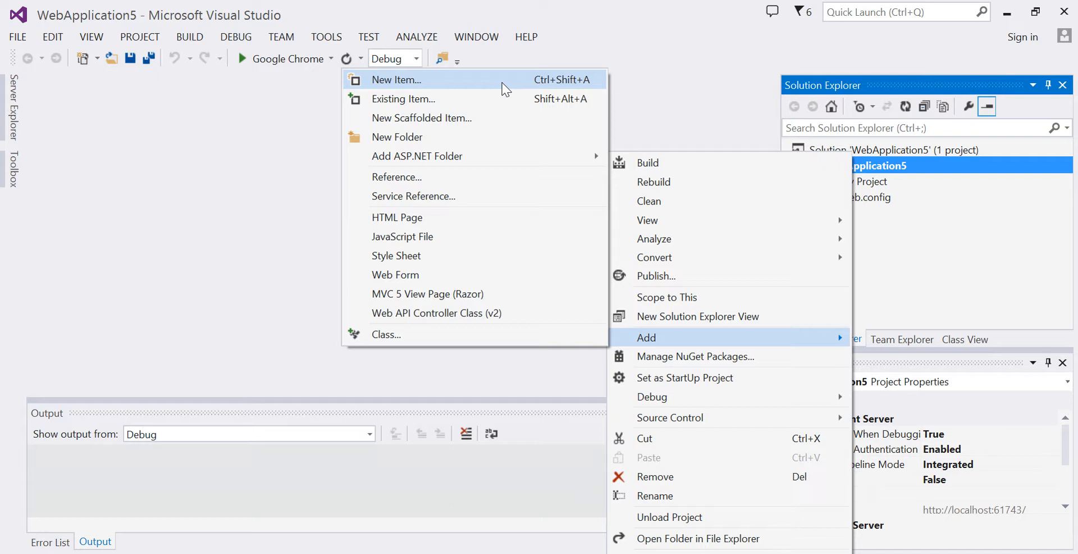
{"action": "left_click", "coordinate": [396, 80]}
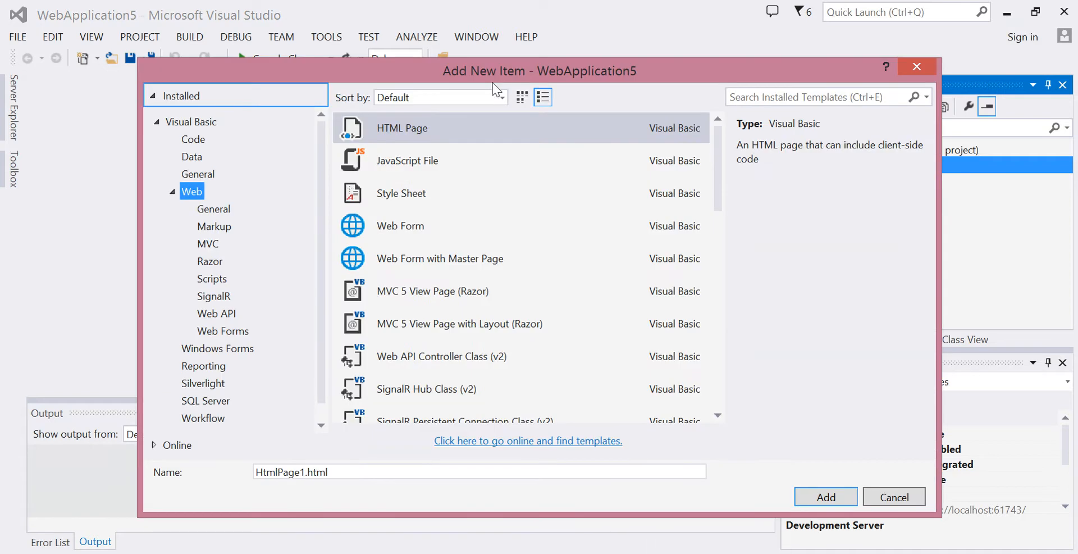
{"action": "left_click", "coordinate": [400, 226]}
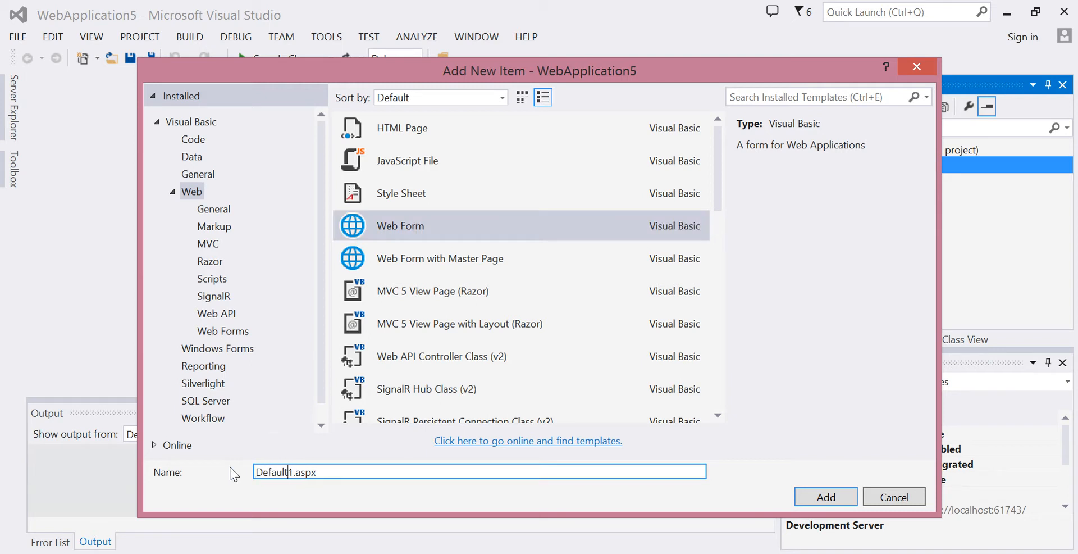
{"action": "key", "text": "Backspace"}
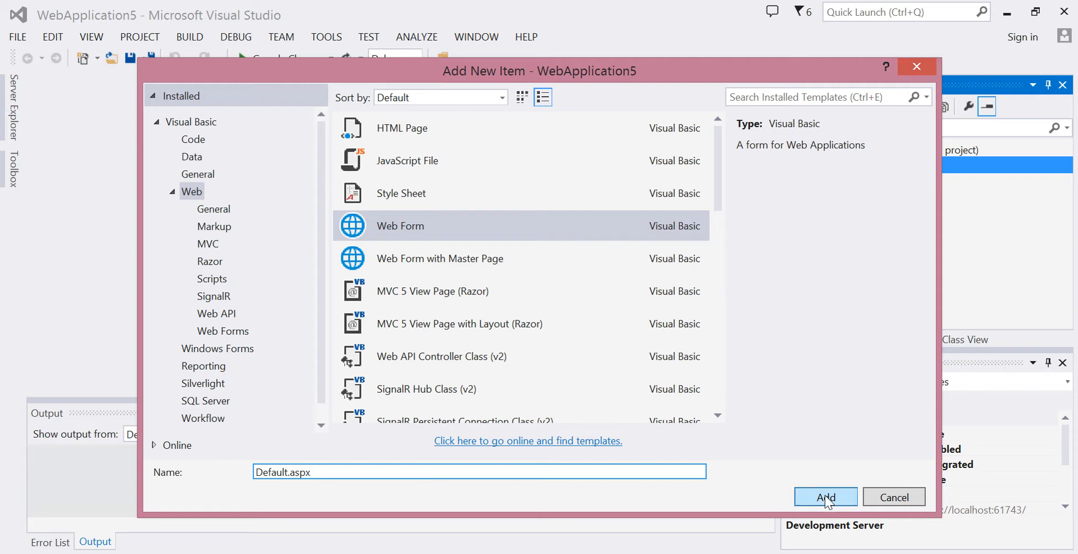
{"action": "left_click", "coordinate": [825, 496]}
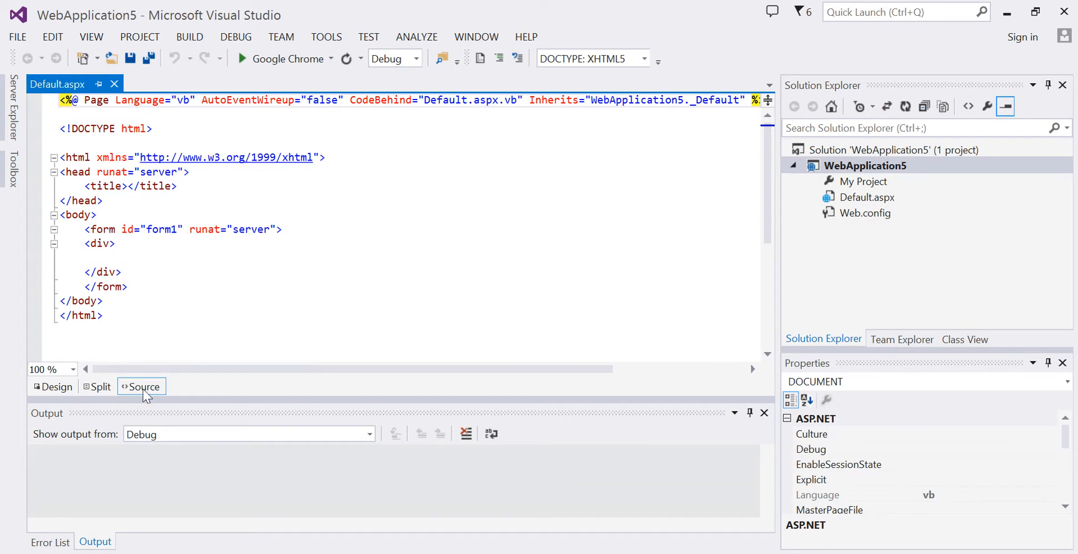
{"action": "mouse_move", "coordinate": [138, 392]}
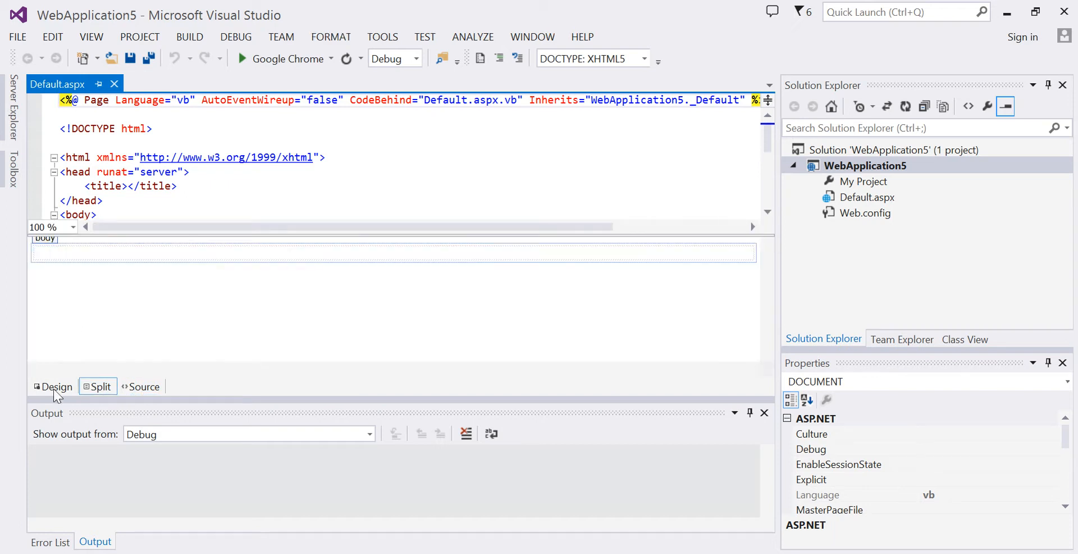
{"action": "left_click", "coordinate": [144, 386]}
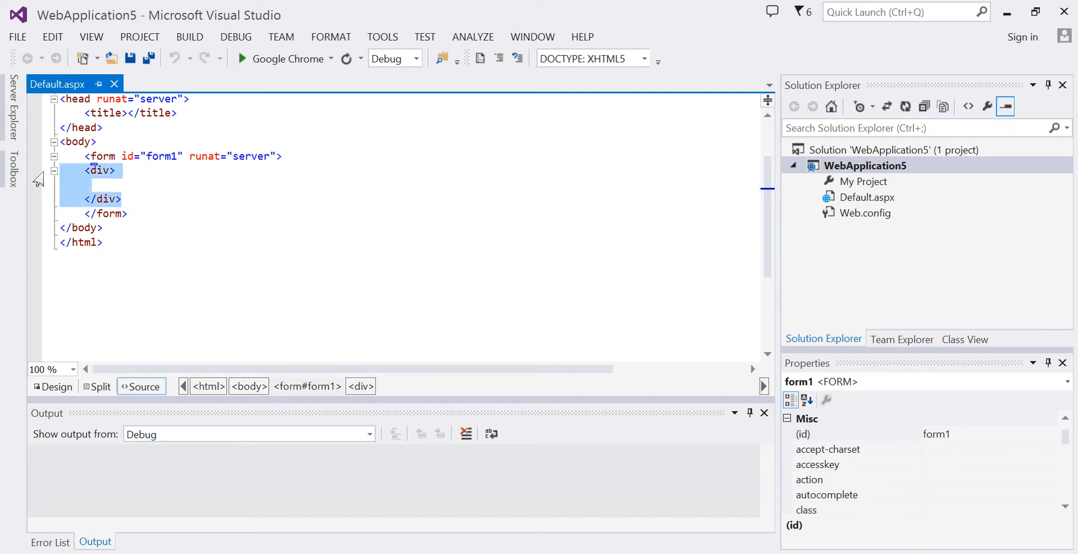
Set the page title to 'Vacation Rentals' and add an h1 'Vacation Rental Request' in the form.
{"action": "key", "text": "Delete"}
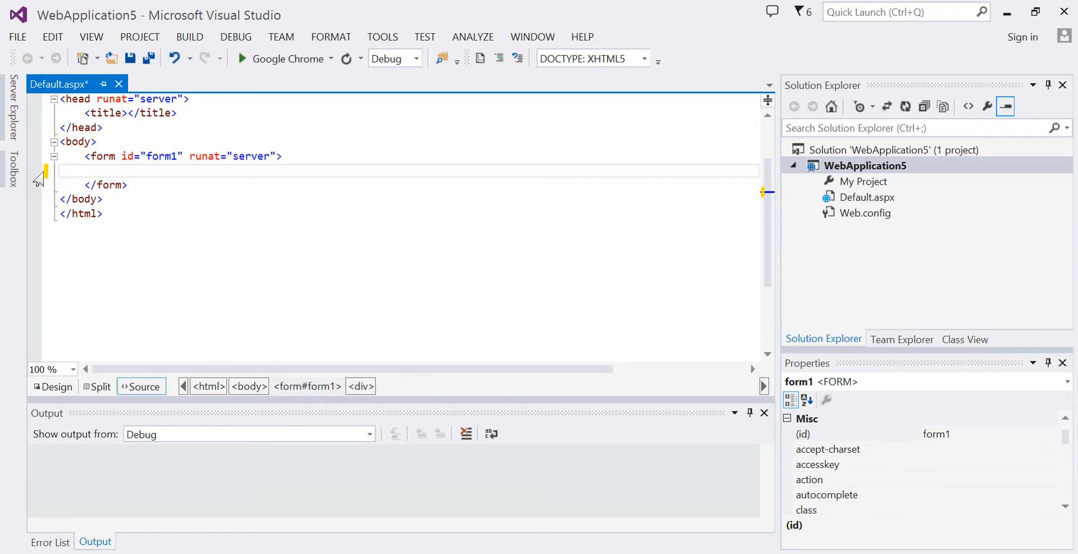
{"action": "left_click", "coordinate": [124, 113]}
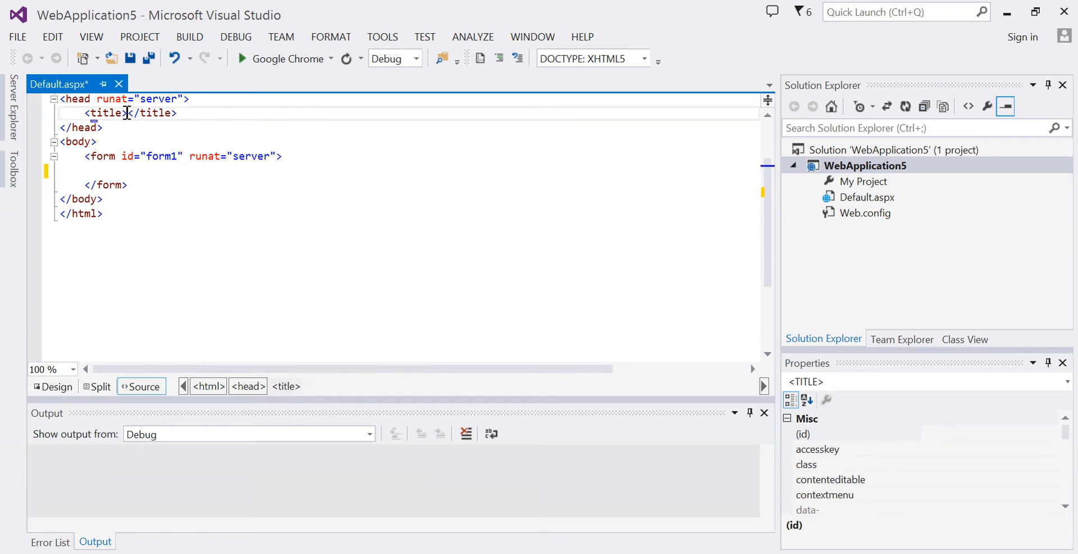
{"action": "type", "text": "Vacation R"}
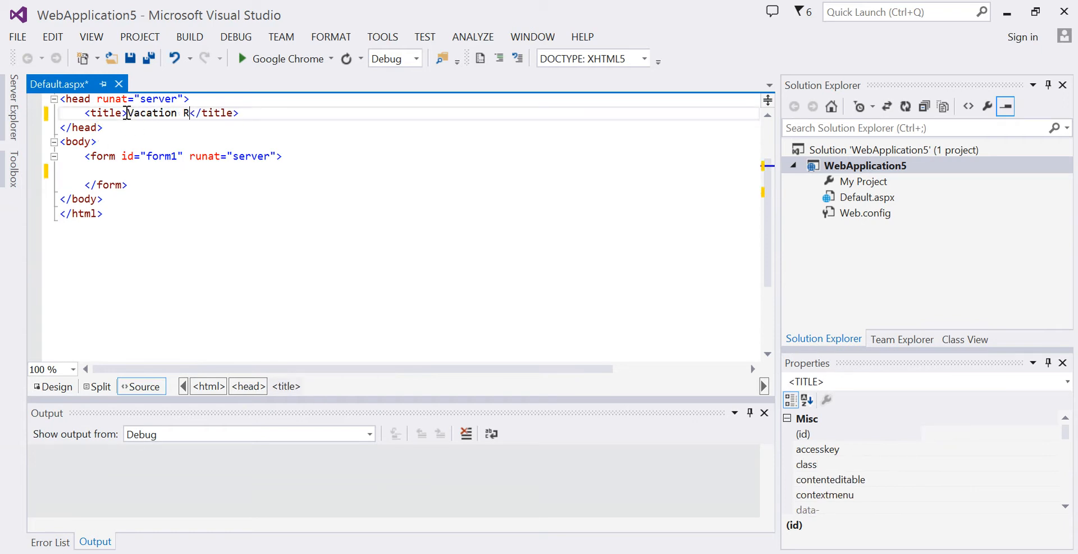
{"action": "type", "text": "entals"}
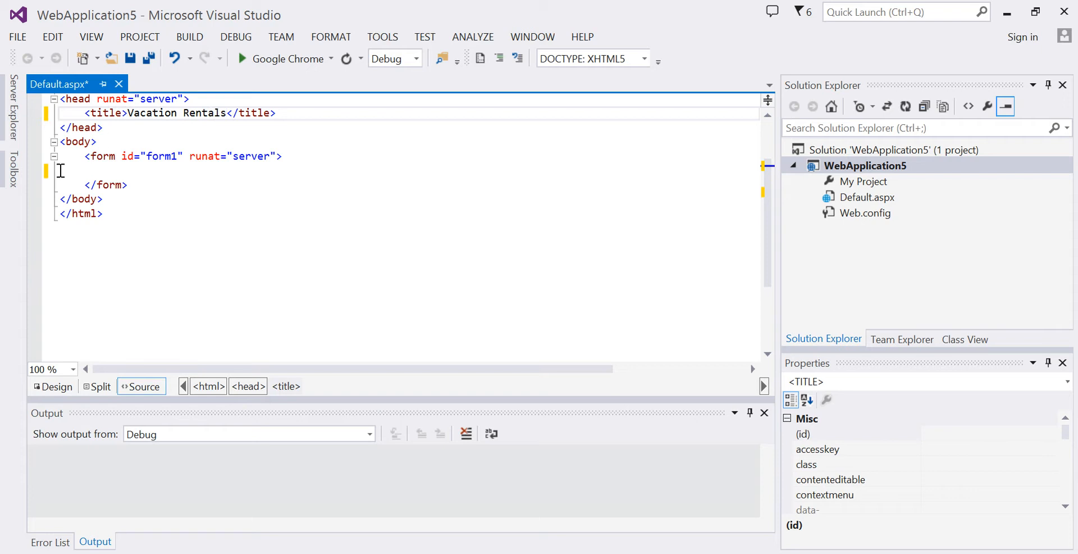
{"action": "type", "text": "<h1>Vacation Rental Request</h1>"}
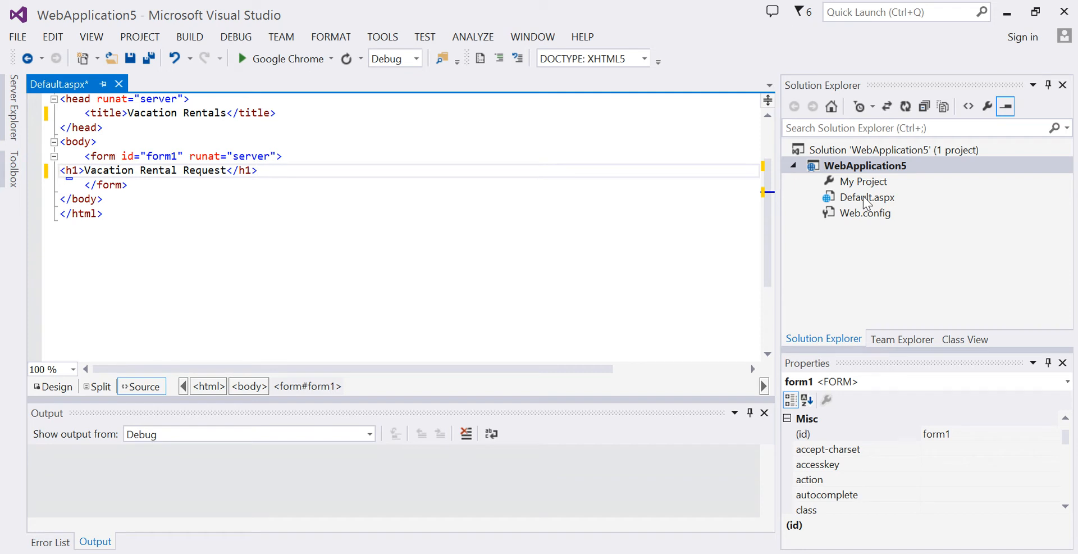
{"action": "right_click", "coordinate": [868, 198]}
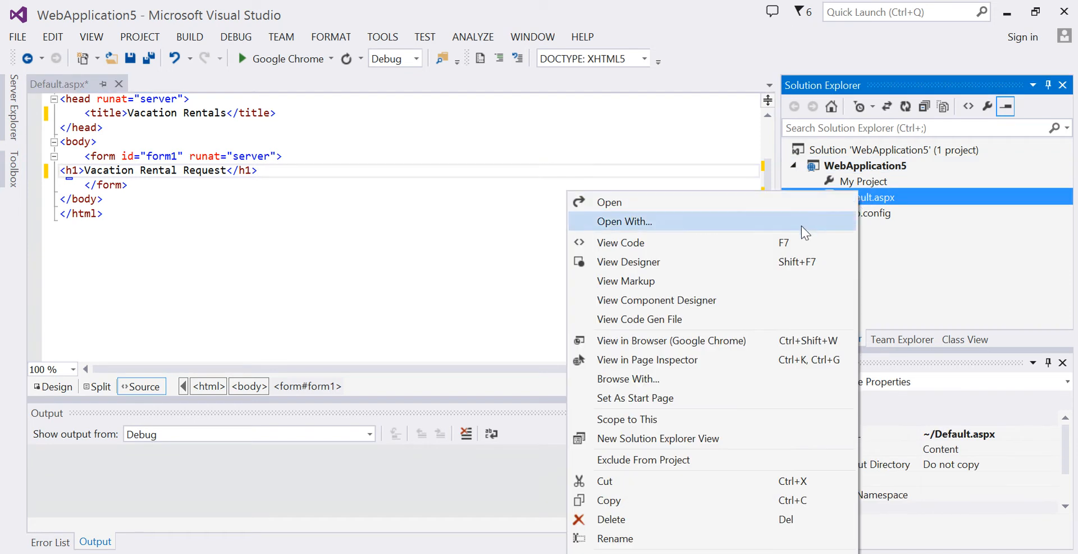
{"action": "mouse_move", "coordinate": [749, 398]}
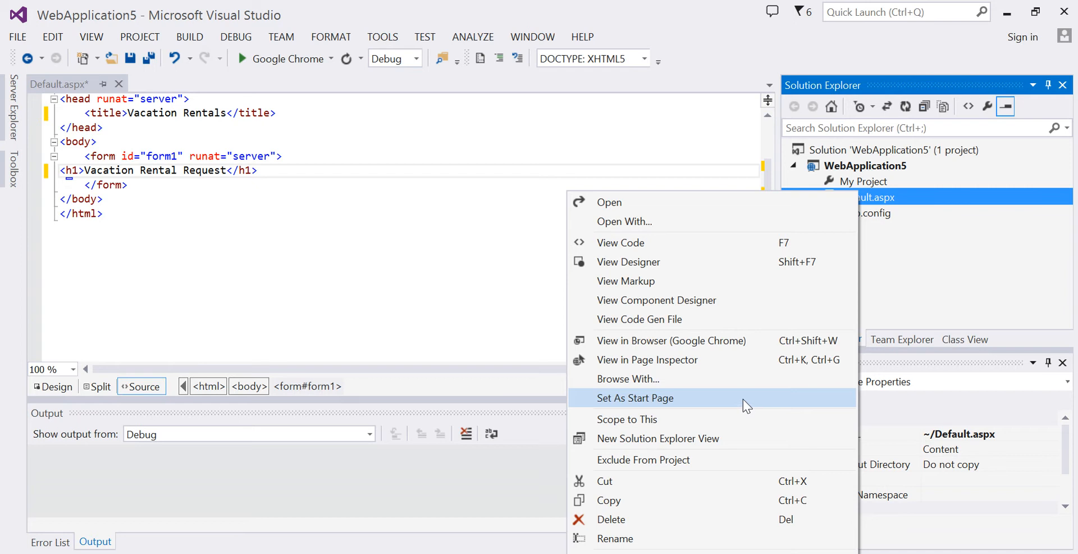
Set Default.aspx as the start page and save all project files.
{"action": "left_click", "coordinate": [635, 397]}
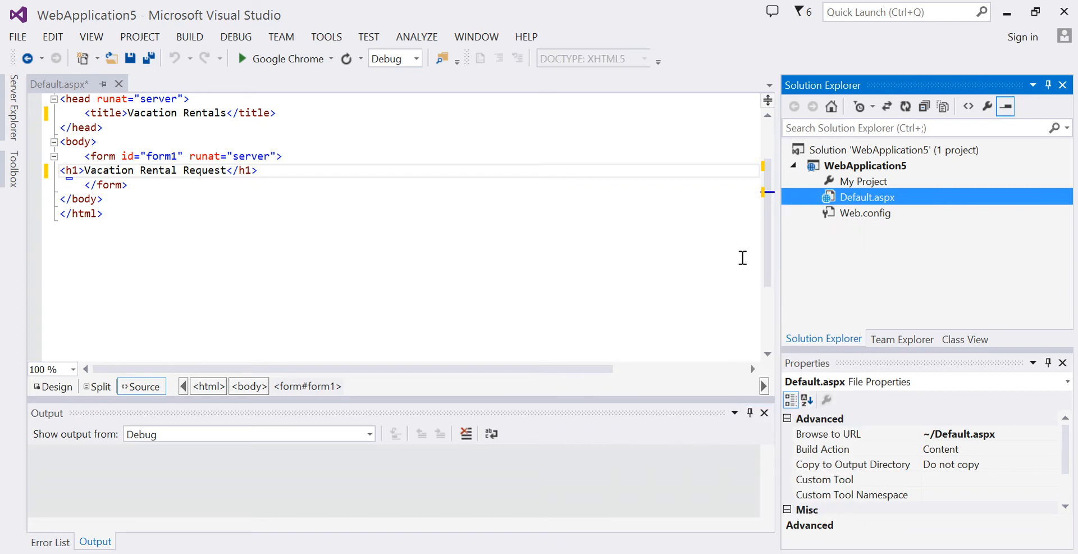
{"action": "left_click", "coordinate": [148, 59]}
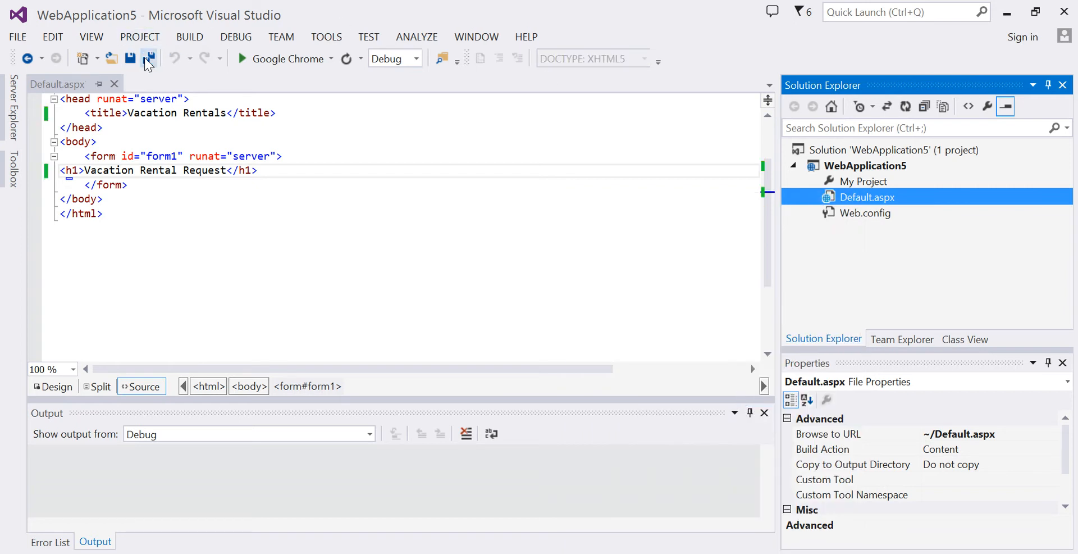
{"action": "left_click", "coordinate": [332, 59]}
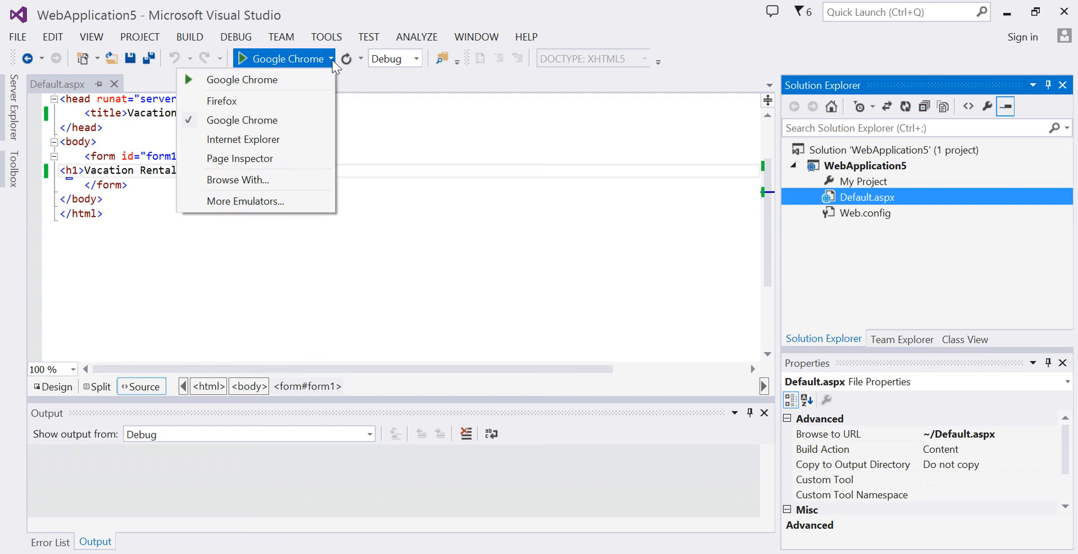
{"action": "mouse_move", "coordinate": [334, 65]}
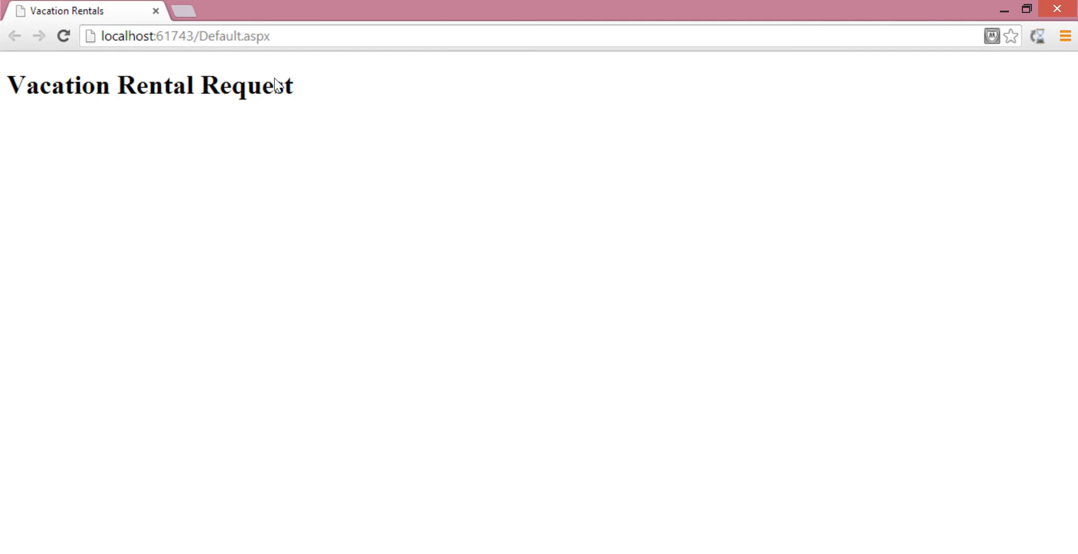
{"action": "mouse_move", "coordinate": [168, 63]}
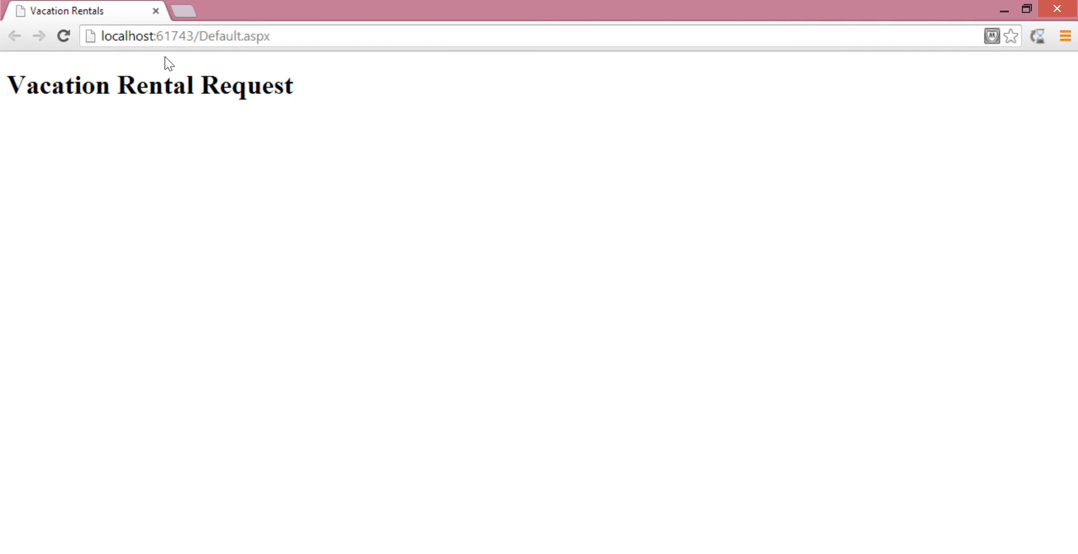
{"action": "mouse_move", "coordinate": [73, 95]}
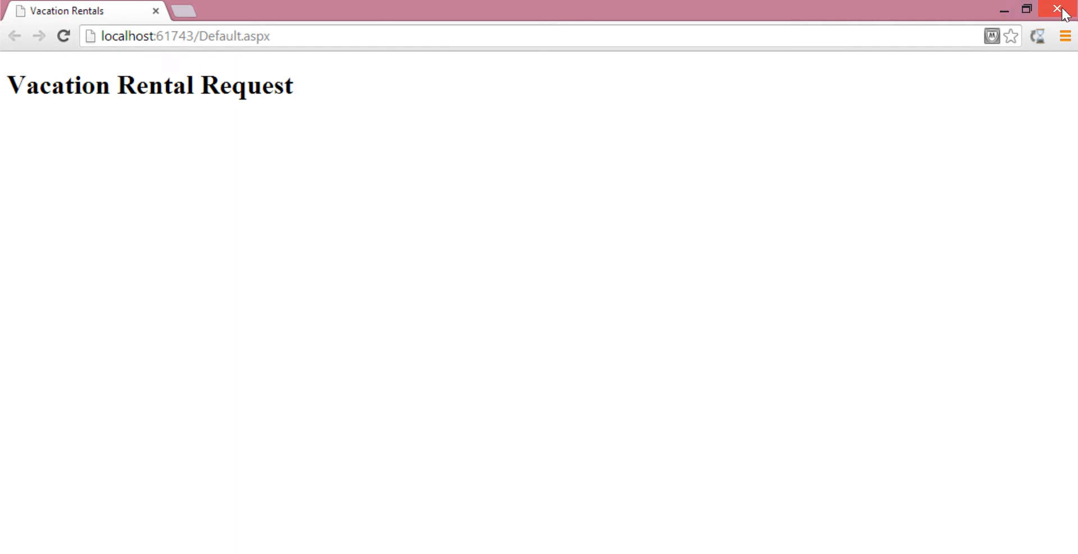
{"action": "mouse_move", "coordinate": [1058, 10]}
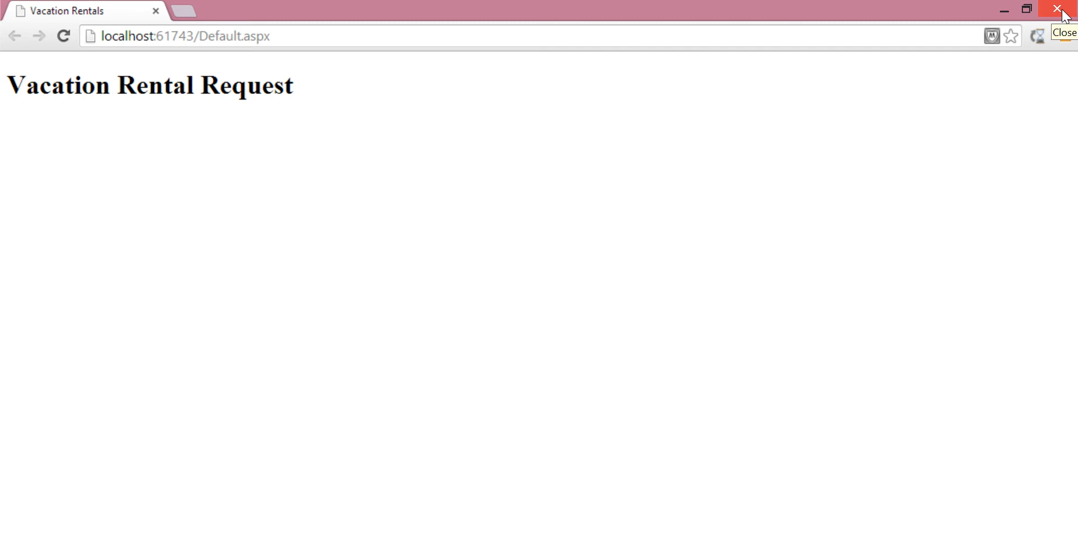
Close the Chrome window previewing Default.aspx.
{"action": "left_click", "coordinate": [1062, 9]}
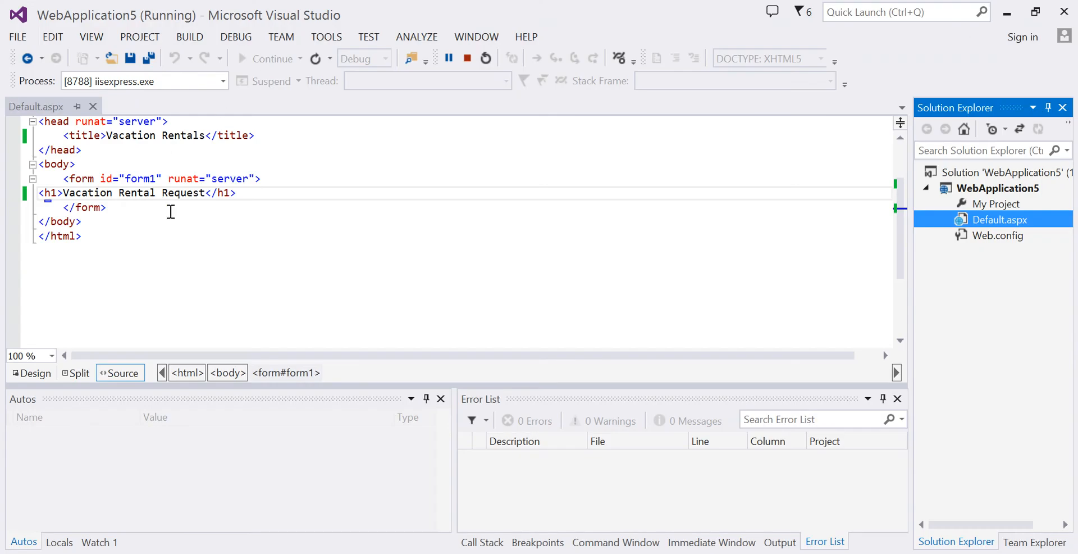
{"action": "mouse_move", "coordinate": [205, 200]}
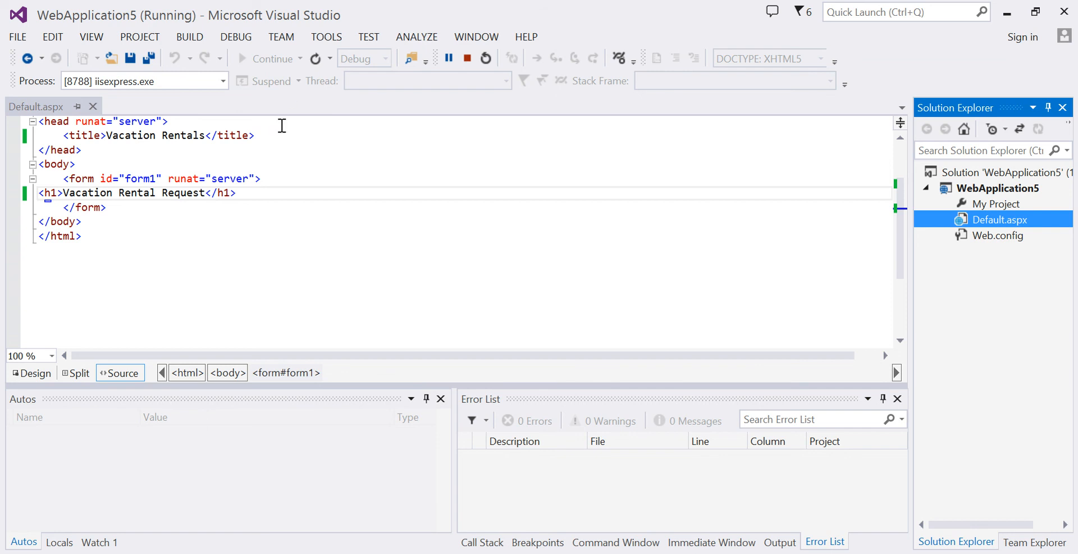
{"action": "mouse_move", "coordinate": [285, 191]}
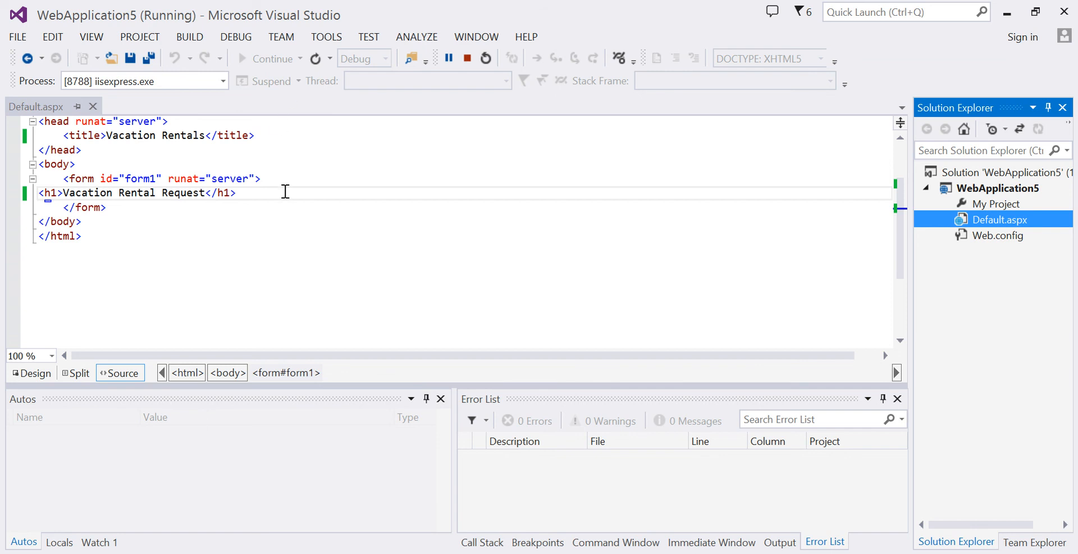